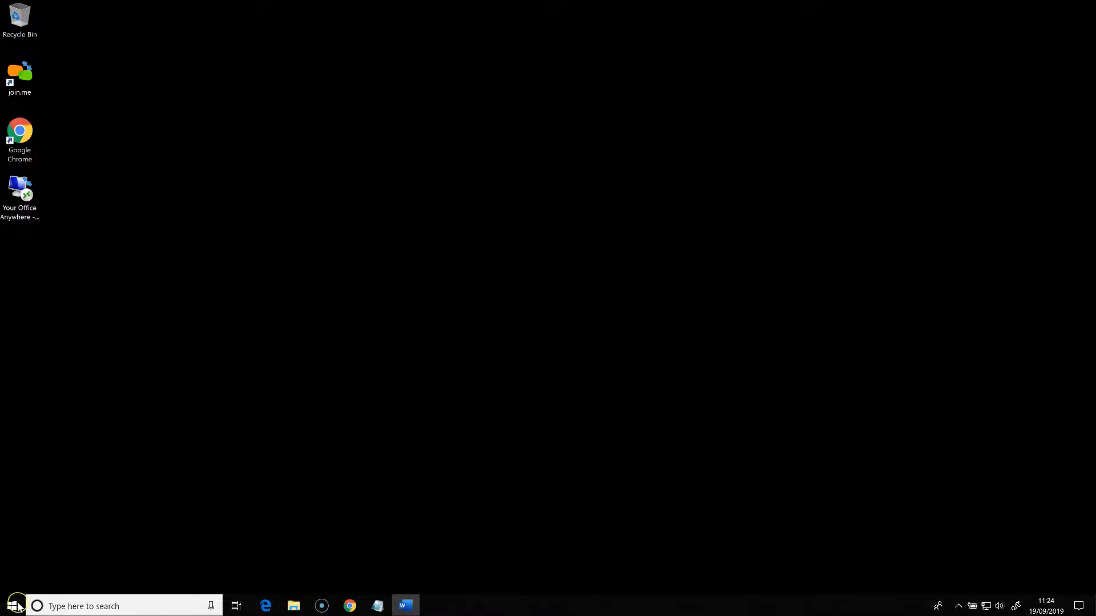
Step: Launch Sage Accounts (Work Resources) from the Start menu apps list
click(10, 606)
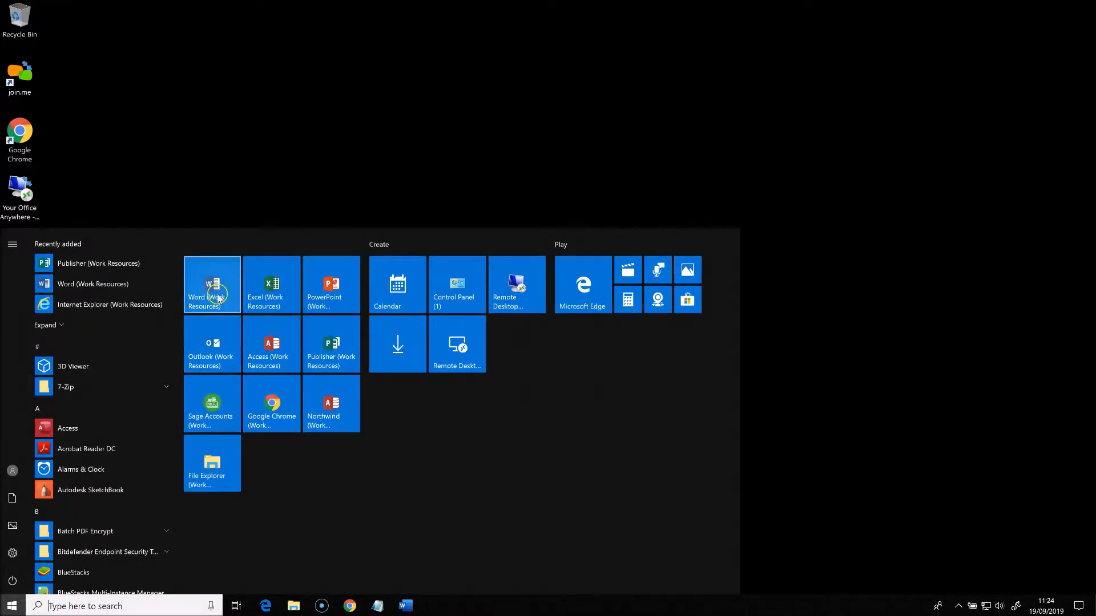
mouse_move(182, 366)
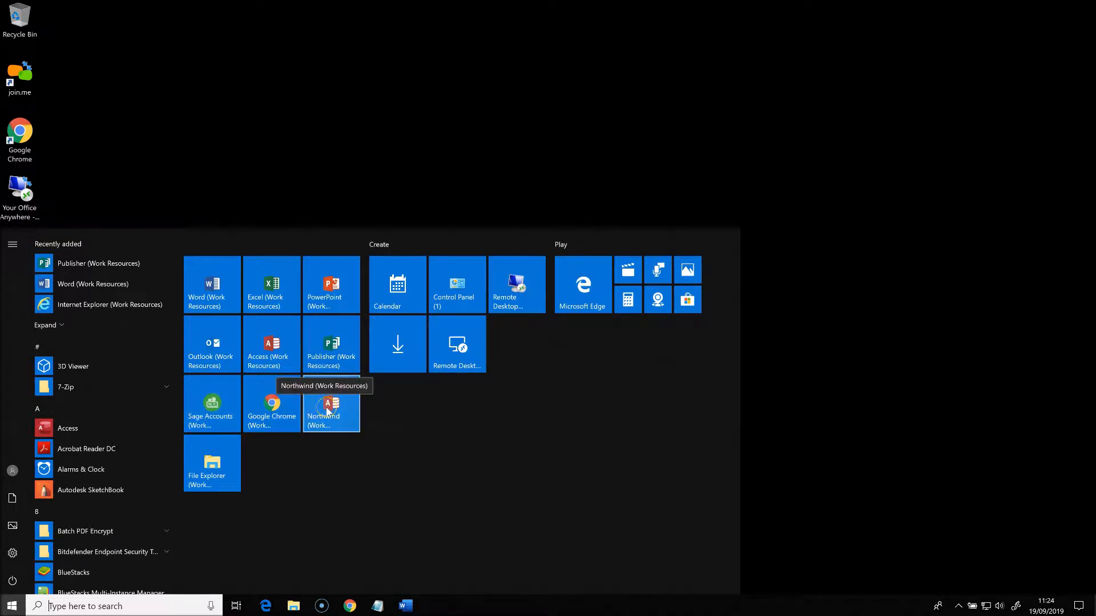
click(331, 407)
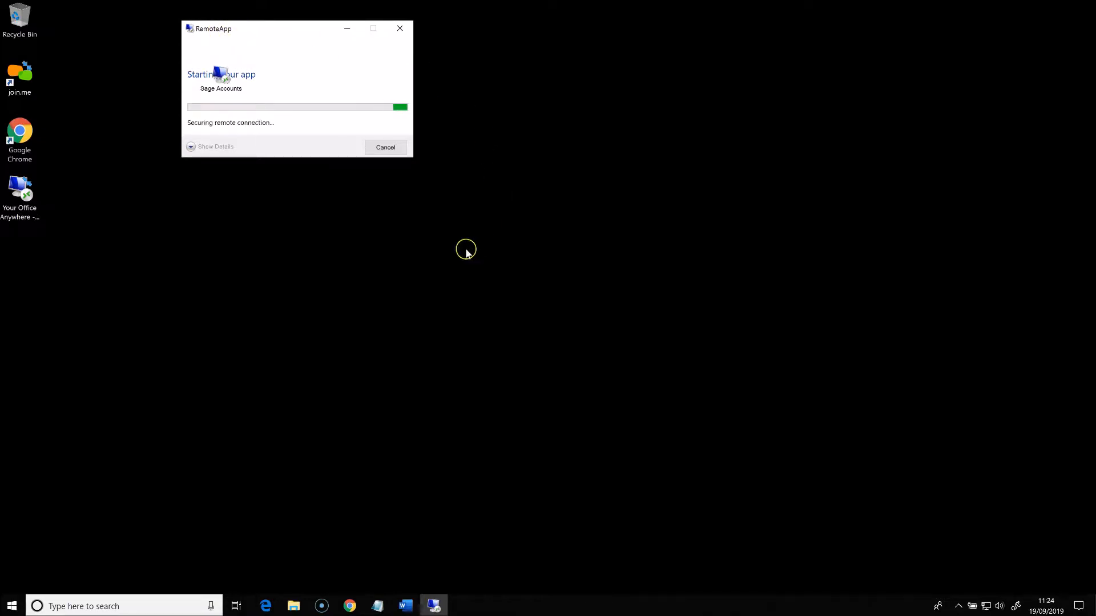
mouse_move(411, 273)
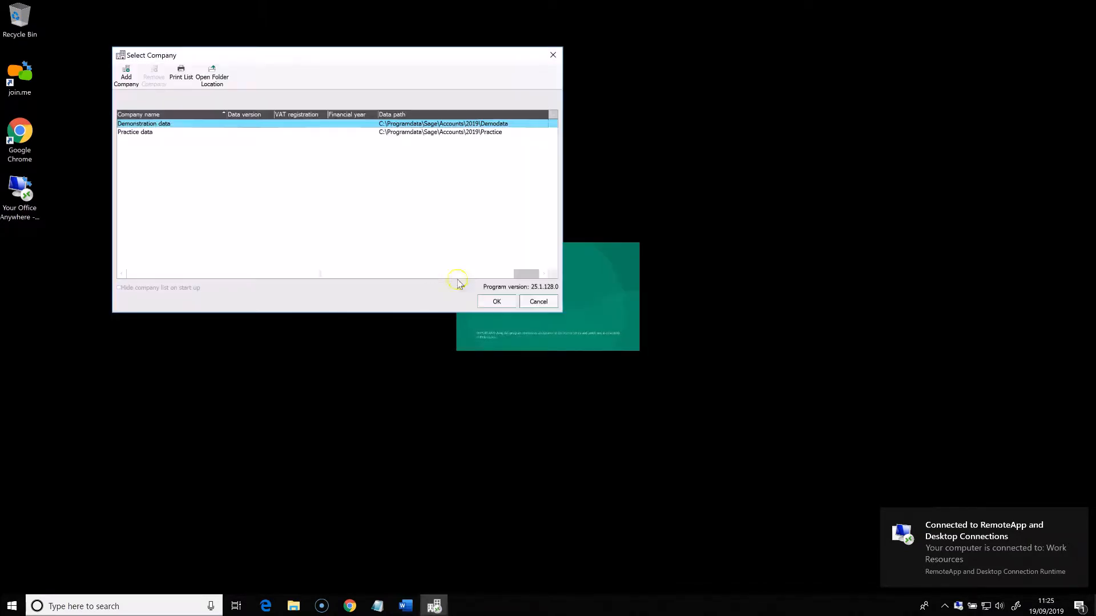
Step: Open the Demonstration data company and sign in with logon name 'demo1'
click(497, 302)
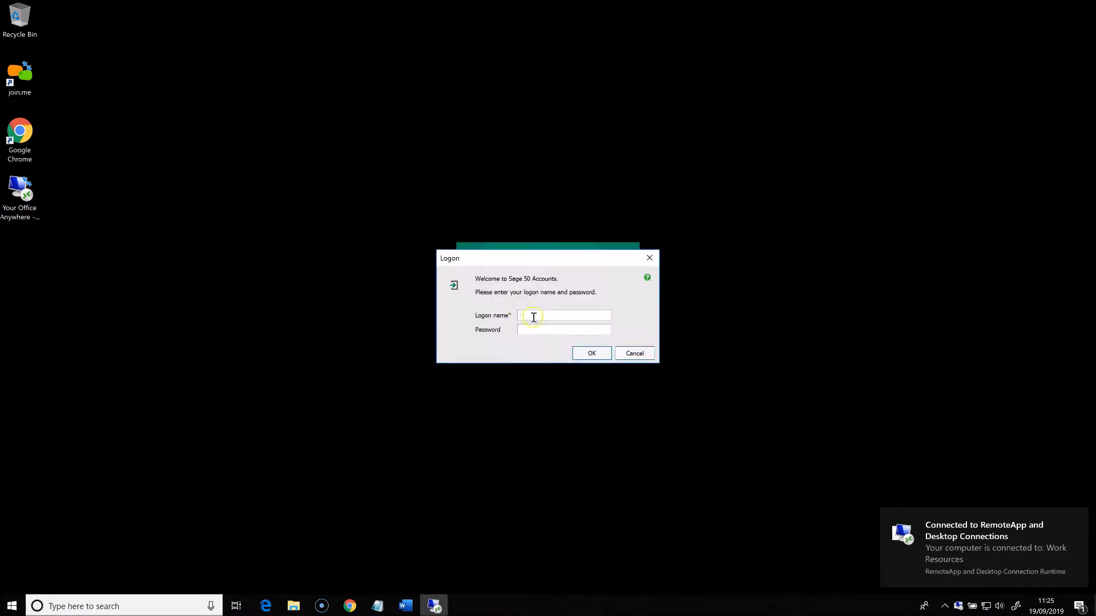
text(demo1)
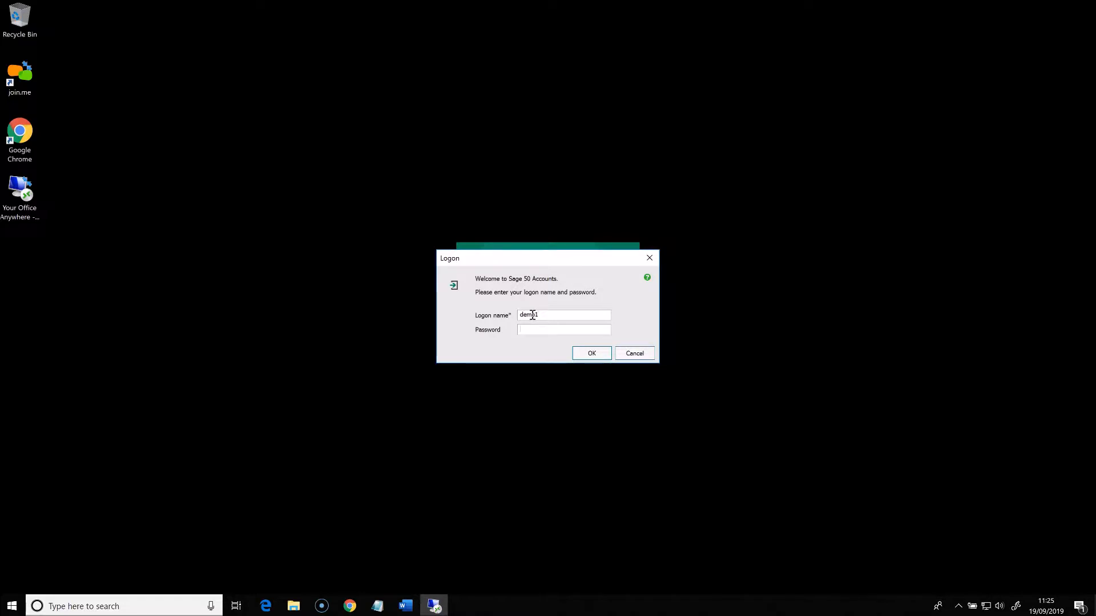
click(590, 352)
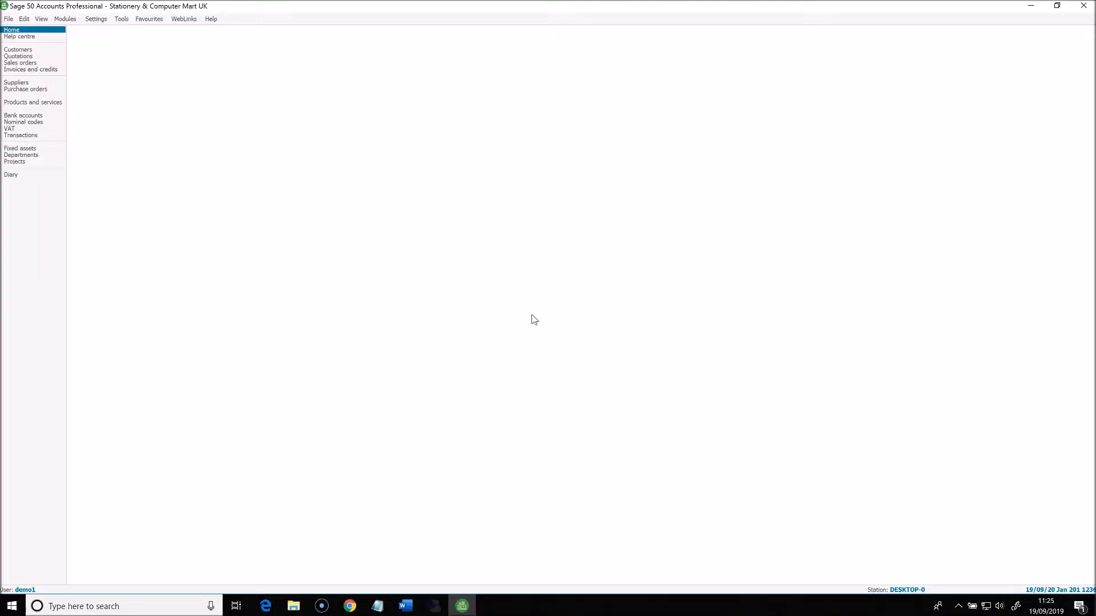
Step: Show the Invoices and credits list via Quotations, displaying all 84 records
click(17, 49)
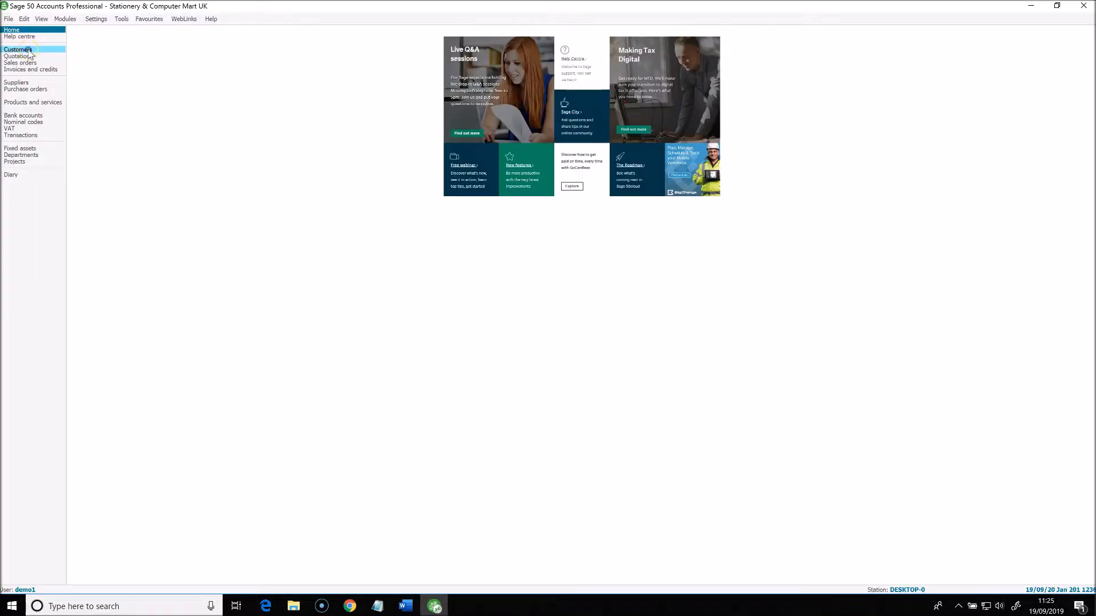
click(19, 56)
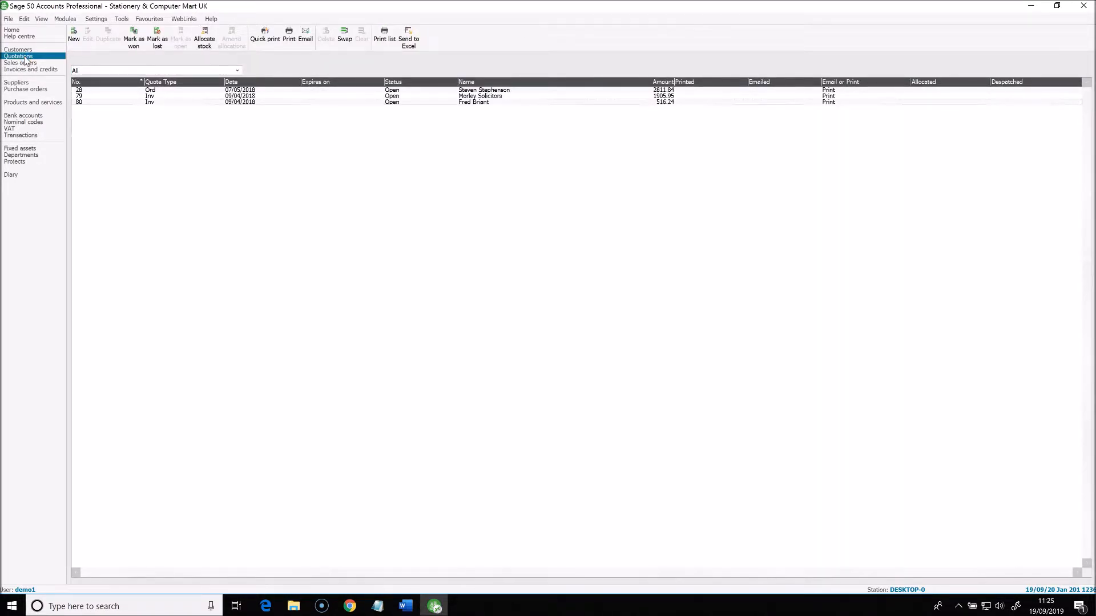
mouse_move(37, 76)
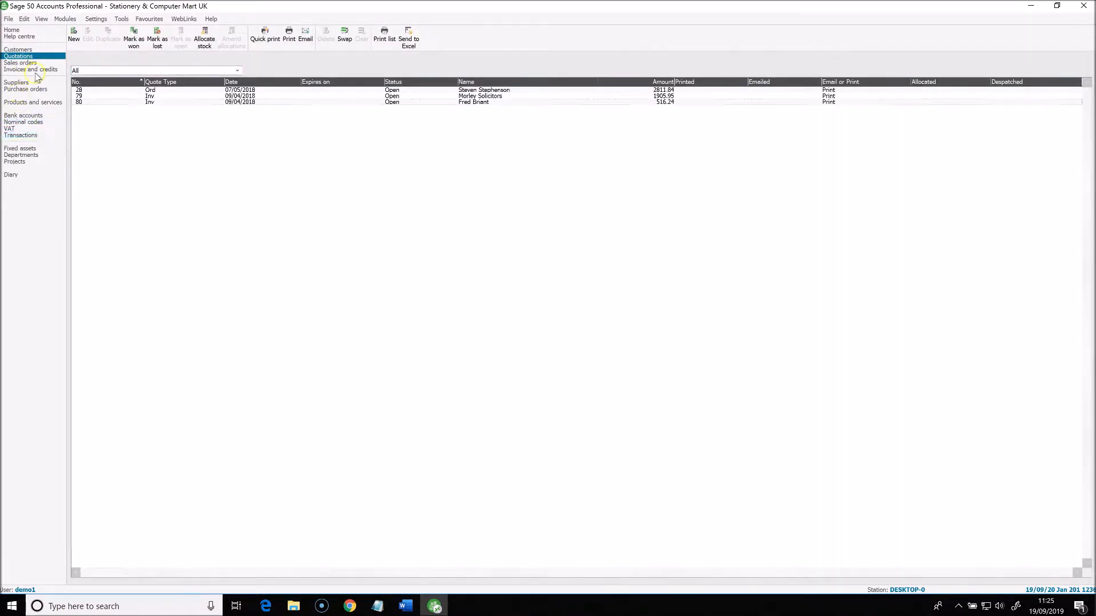
click(31, 70)
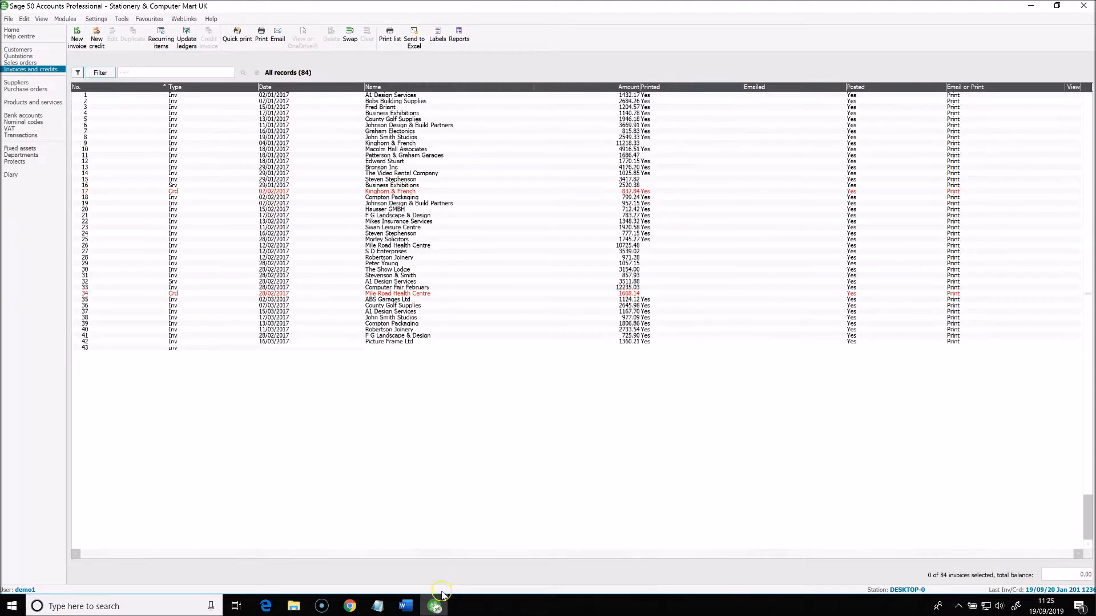
scroll(down, 3)
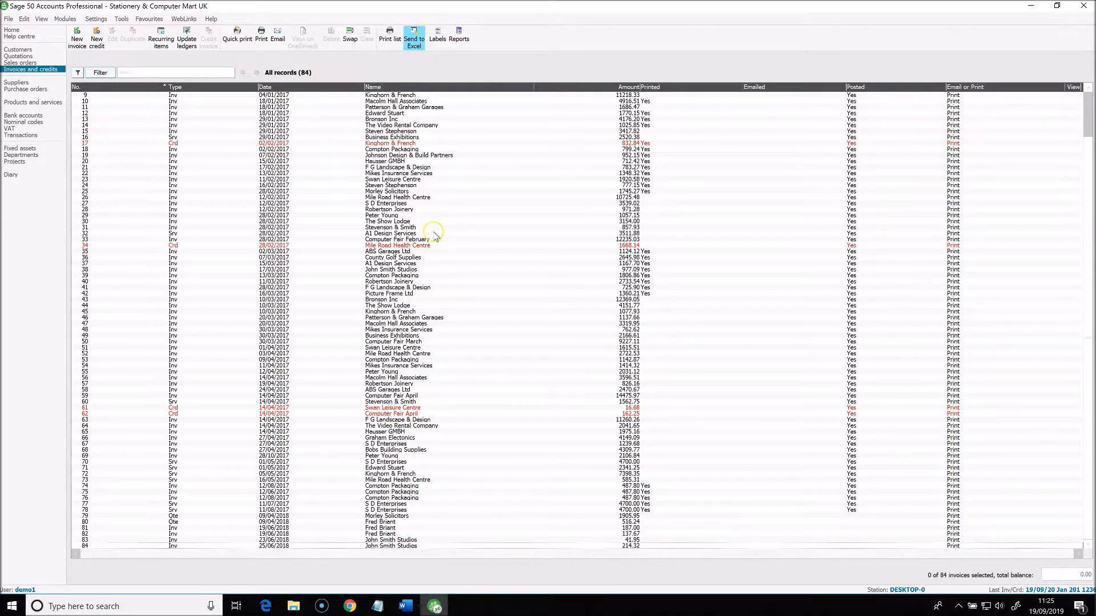
Step: Send the invoices and credits list to a new Excel workbook, Book1
click(414, 38)
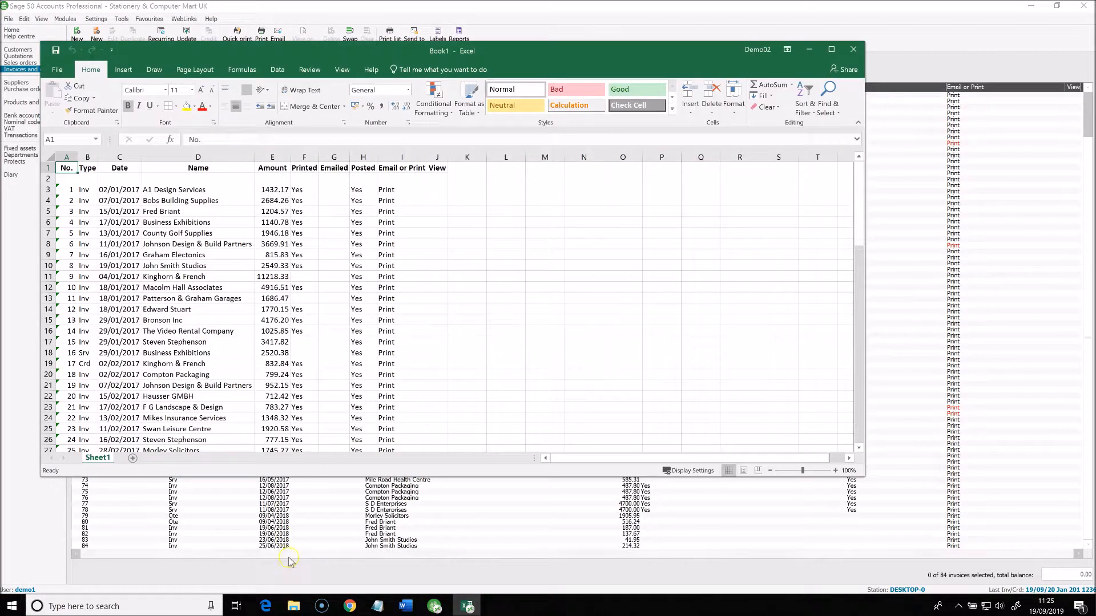
mouse_move(464, 606)
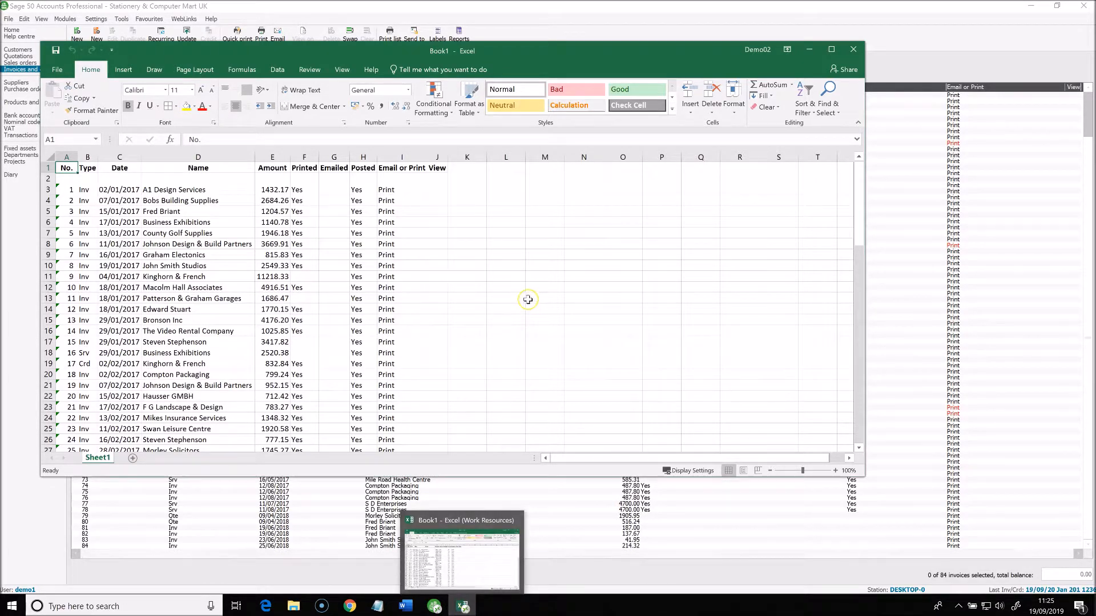
mouse_move(263, 357)
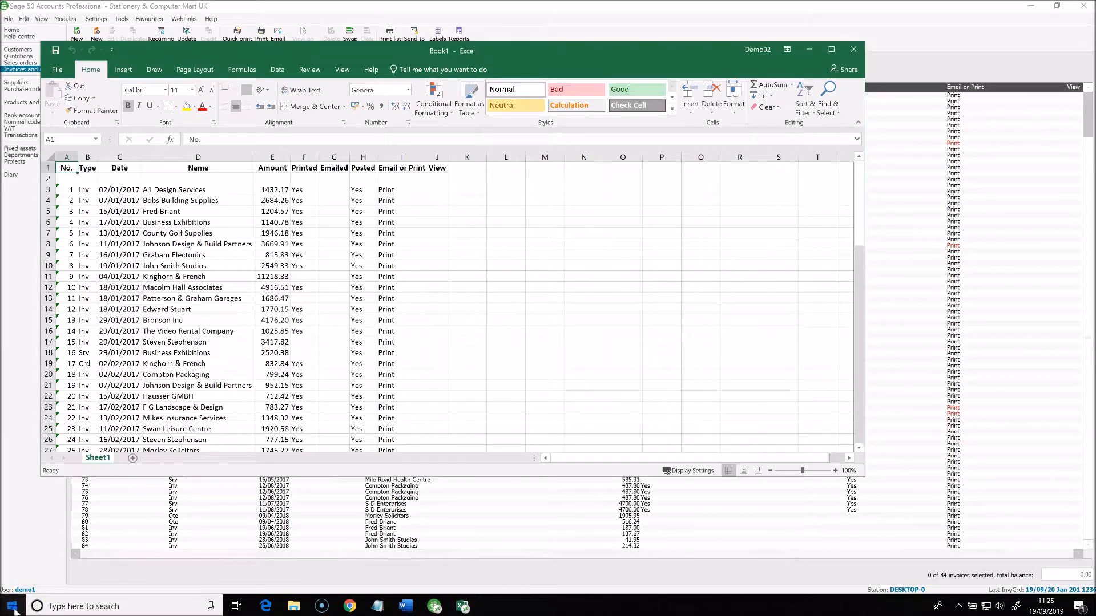
Step: Launch Word and select the whole invoices worksheet in Excel for copying into the document
click(11, 606)
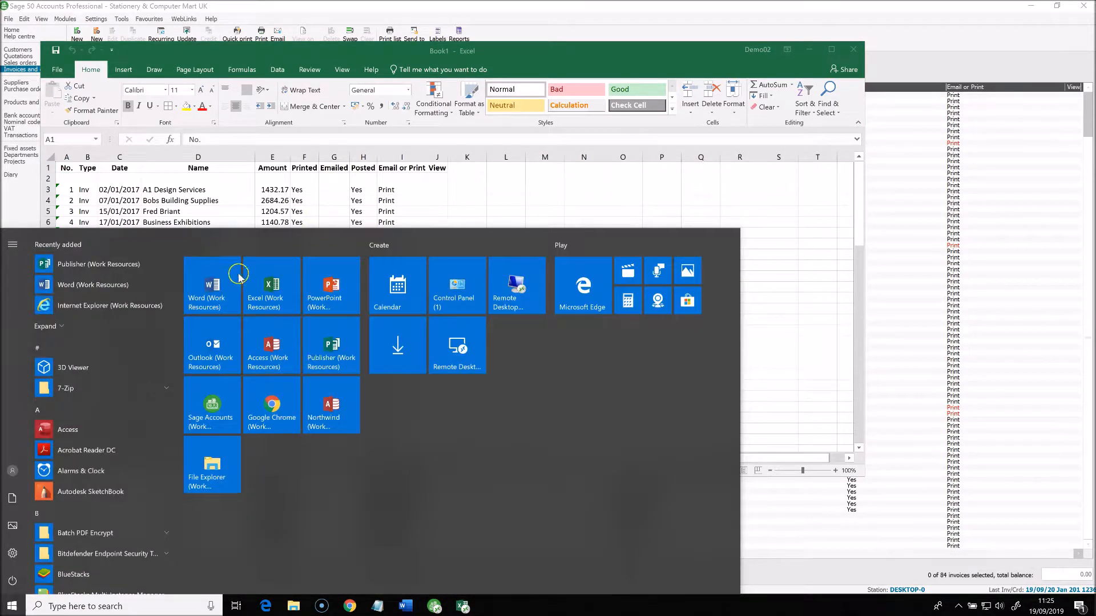
click(213, 283)
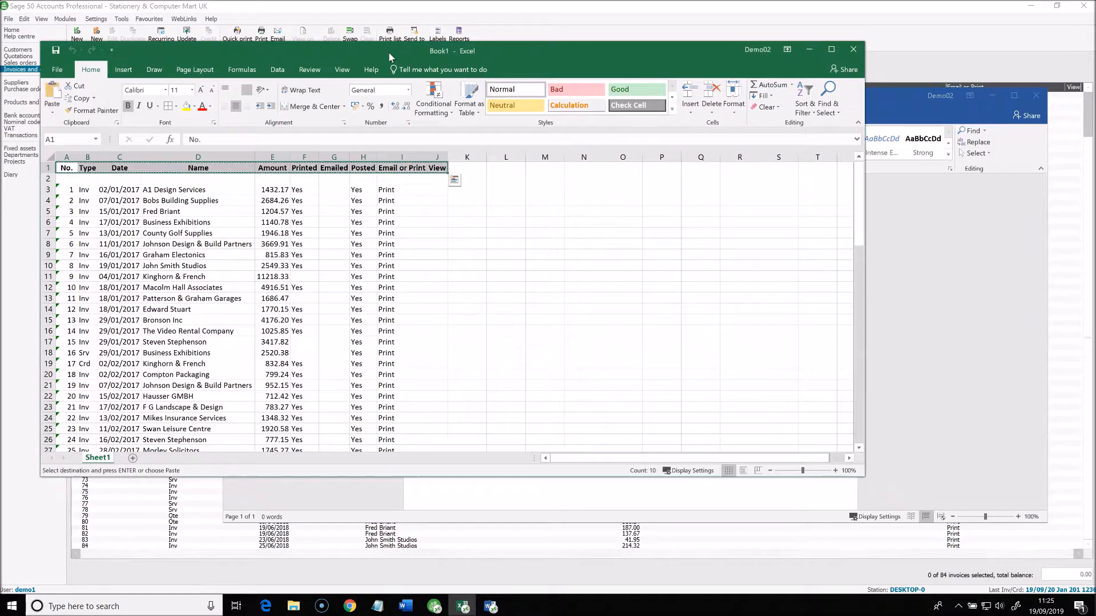
click(48, 157)
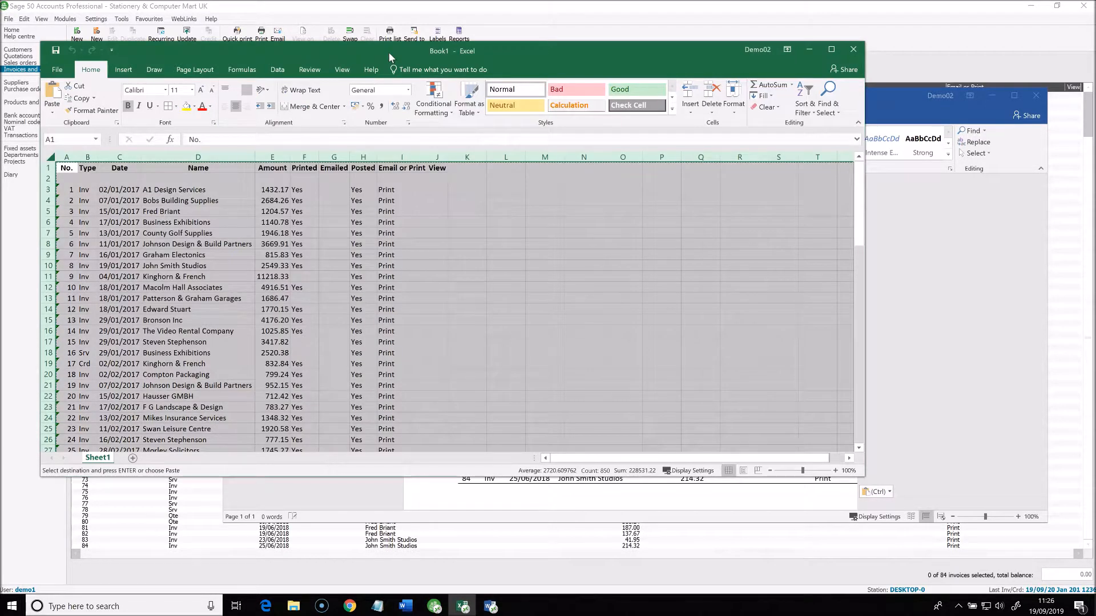
Step: Browse Save As locations for Book1 in Documents and DemoSharedData (S:), then cancel without saving
click(57, 69)
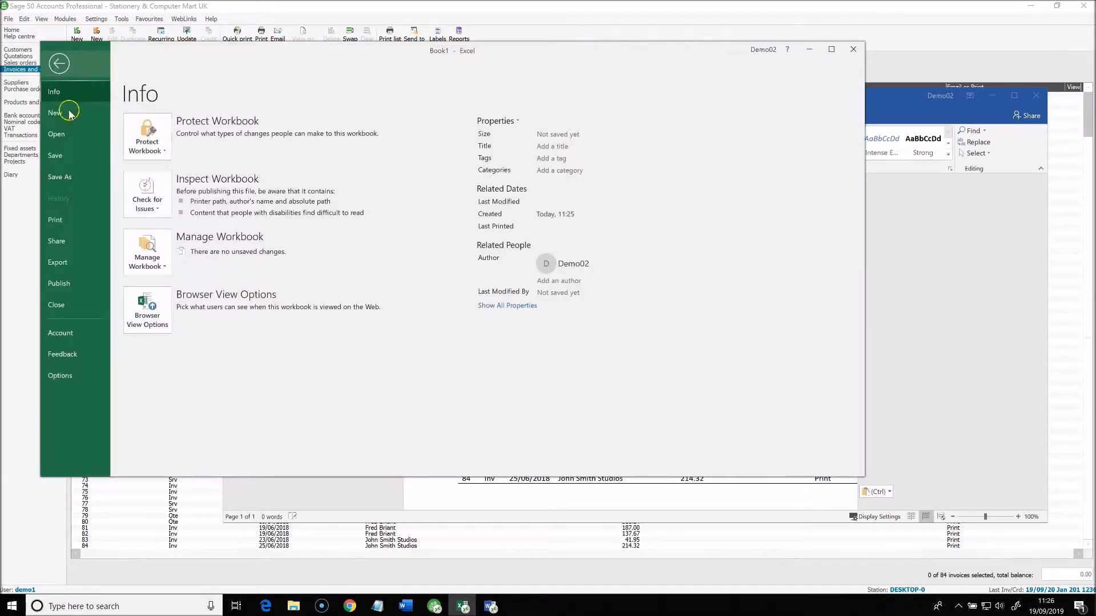
click(59, 176)
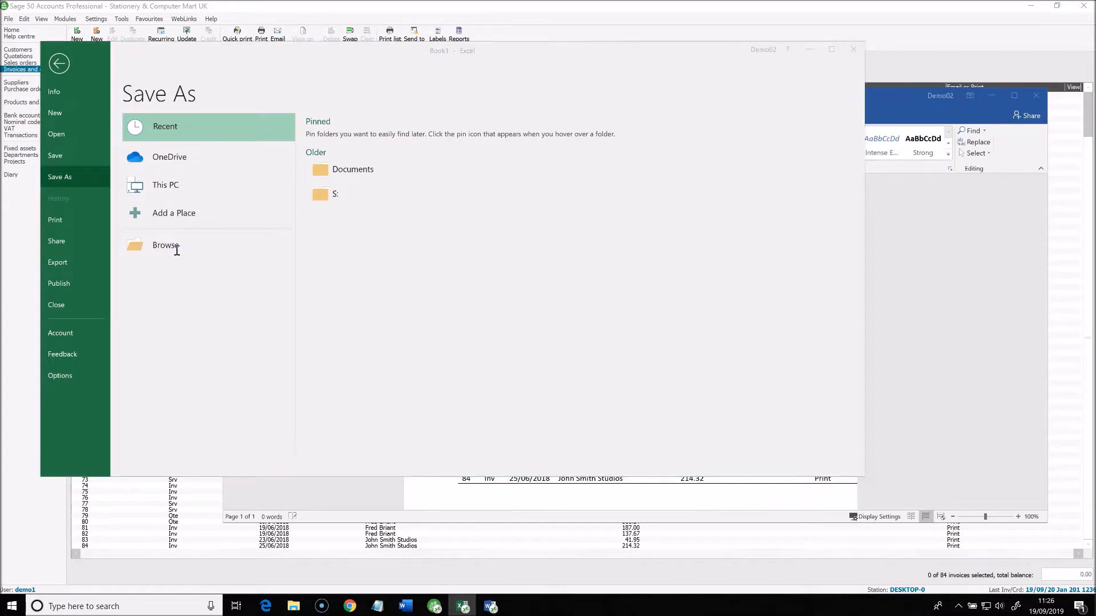
click(165, 244)
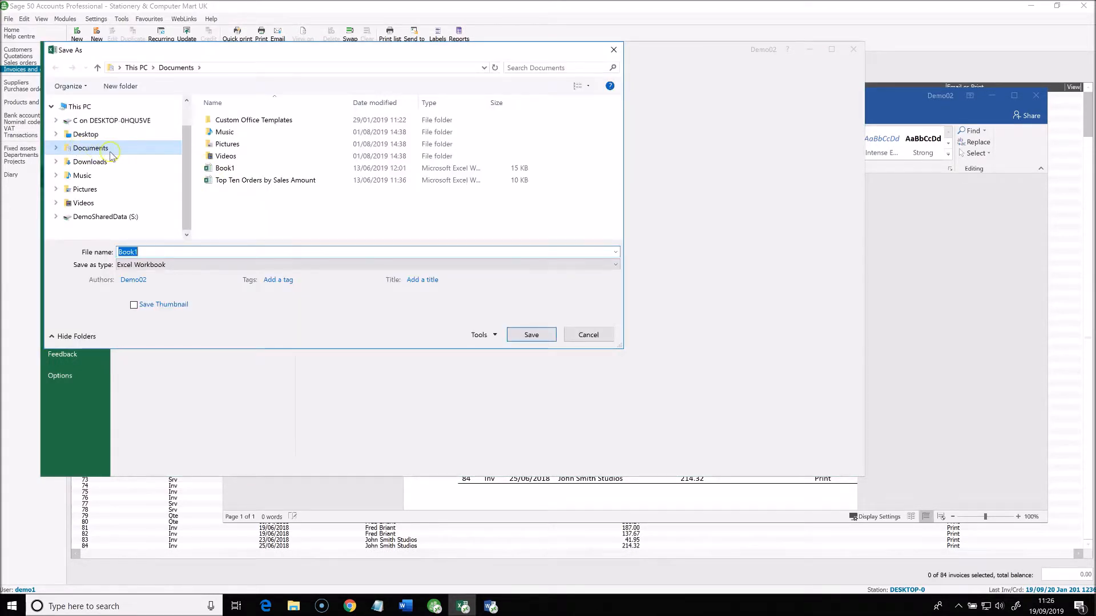
click(105, 216)
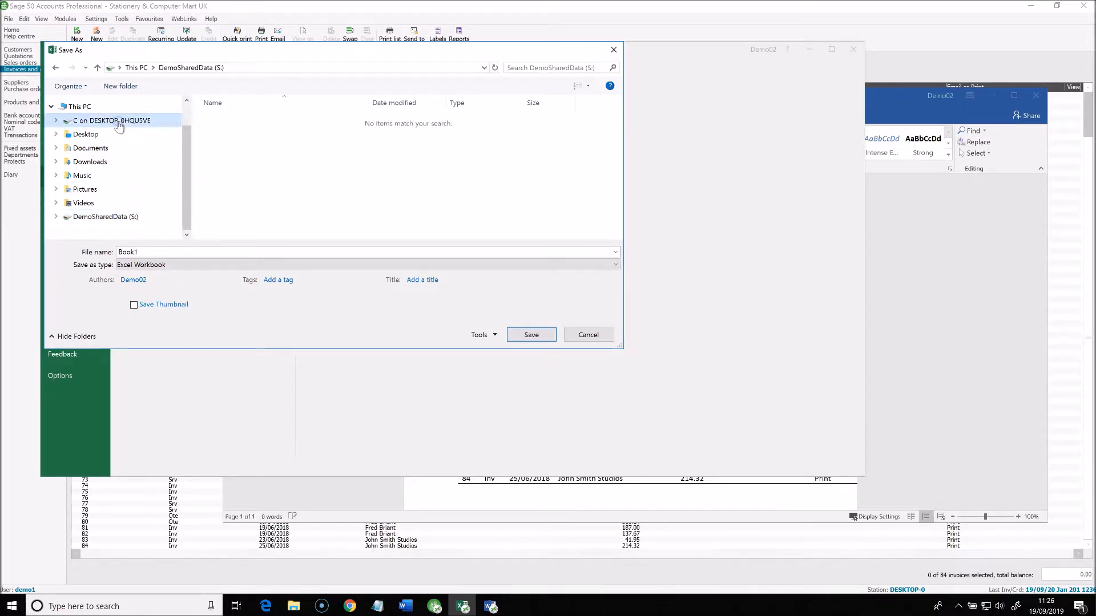
click(111, 119)
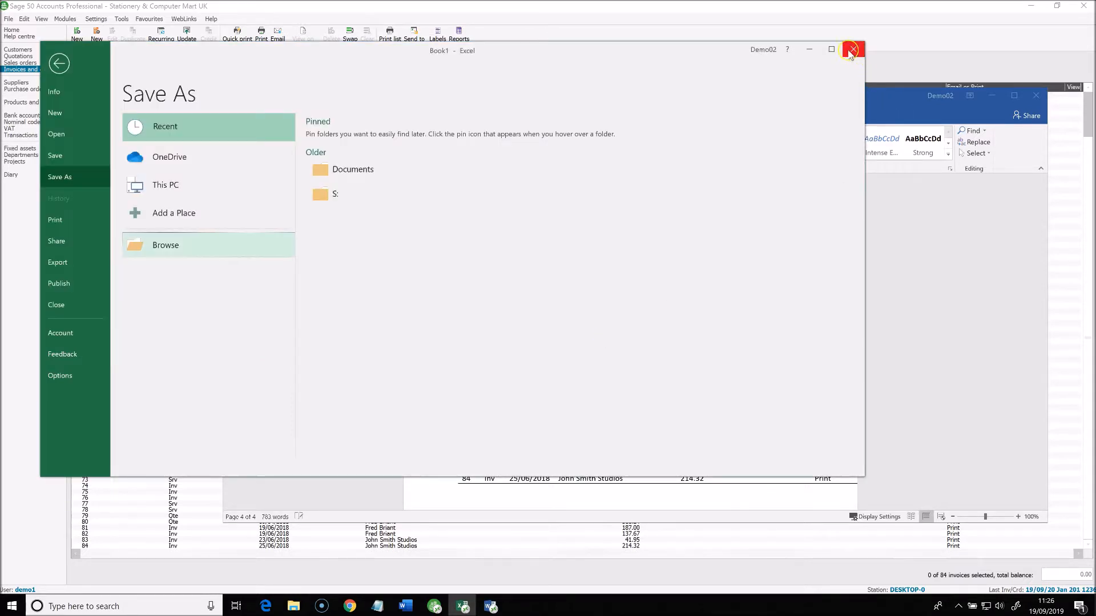
Step: Close Excel and Word, discarding changes in both, returning to the Sage invoices list
click(851, 49)
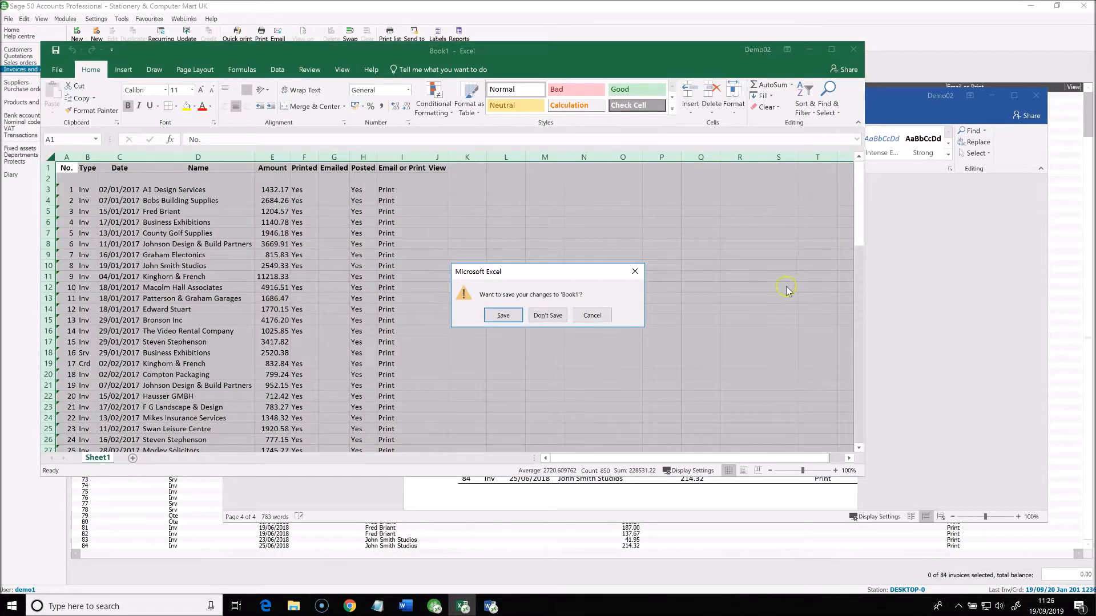
click(546, 315)
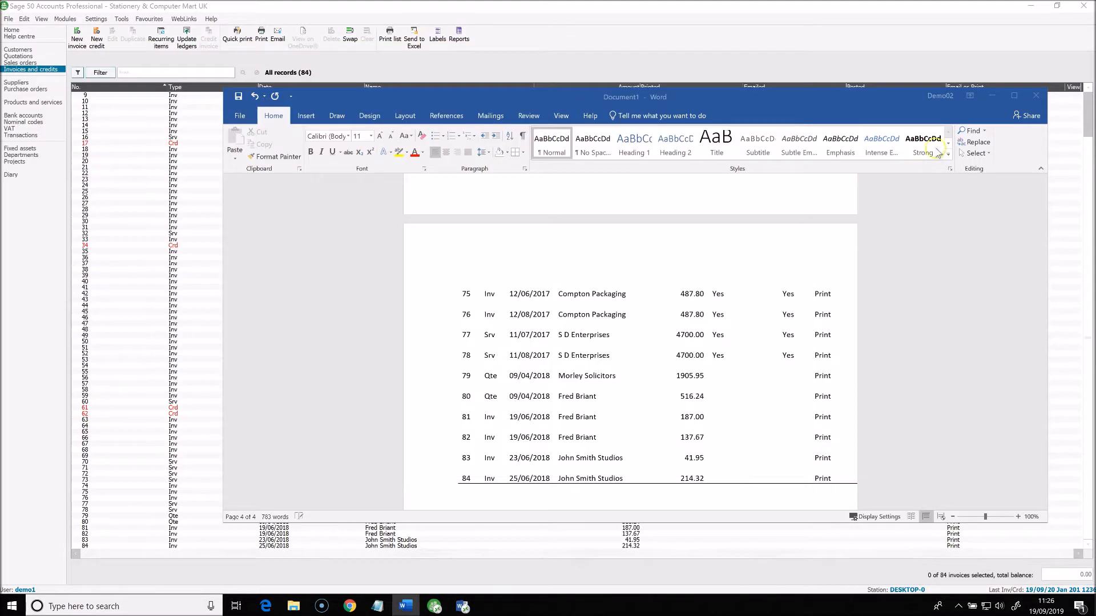
click(1035, 94)
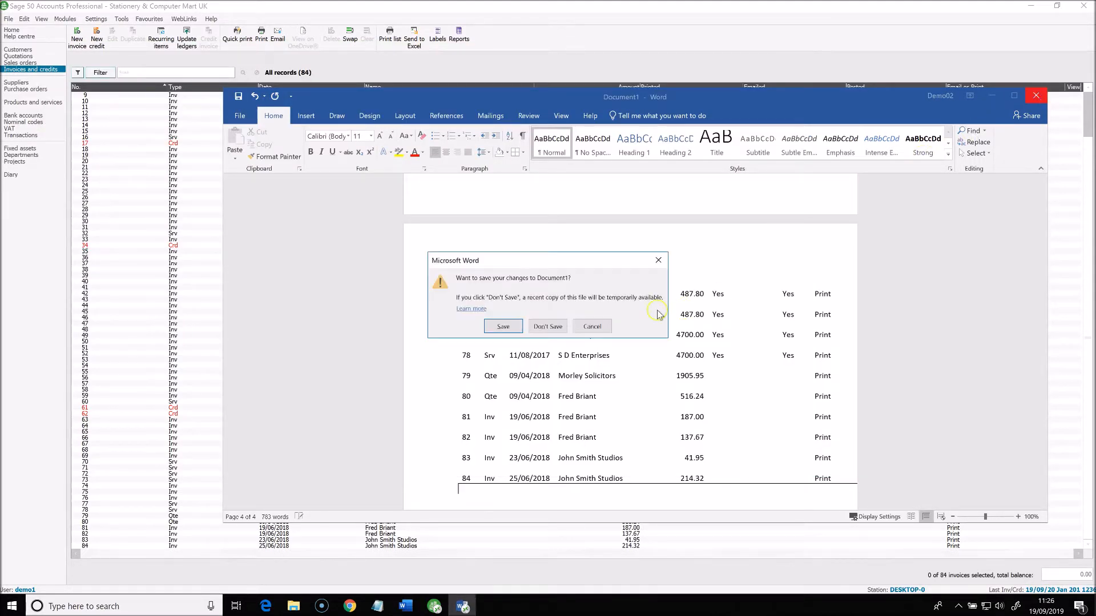
click(546, 326)
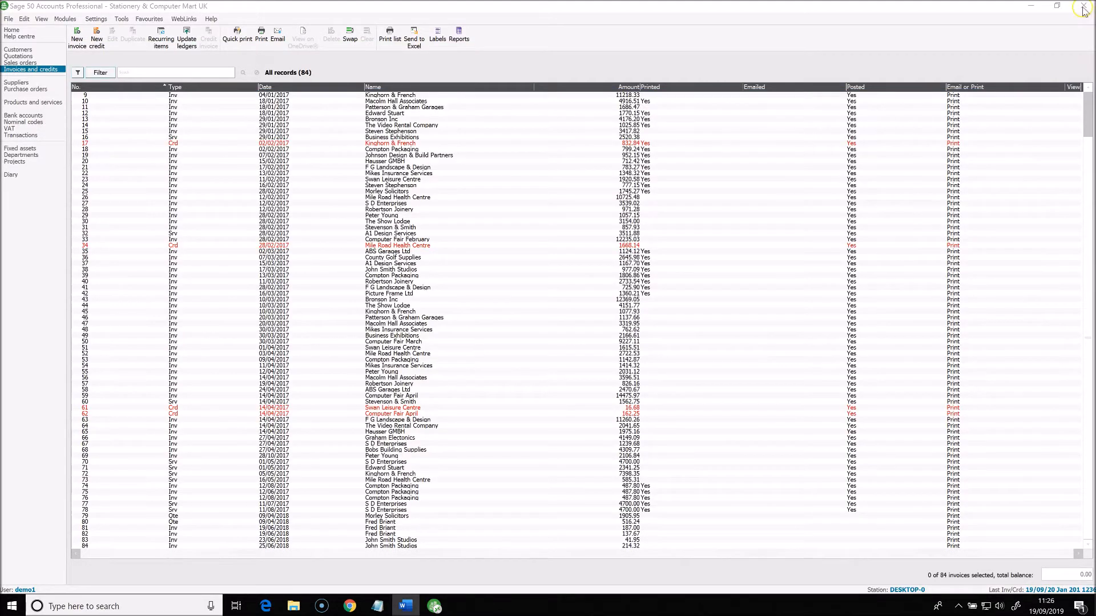